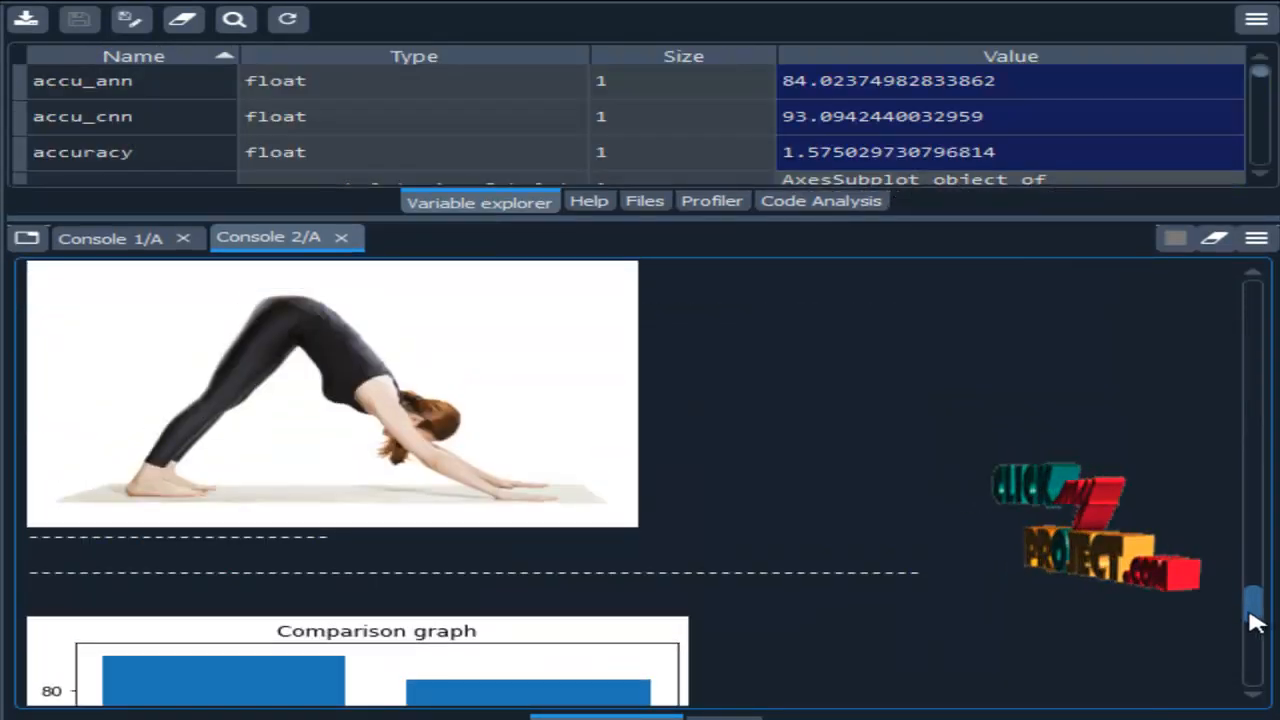
{"action": "scroll", "scroll_direction": "down", "scroll_amount": 3}
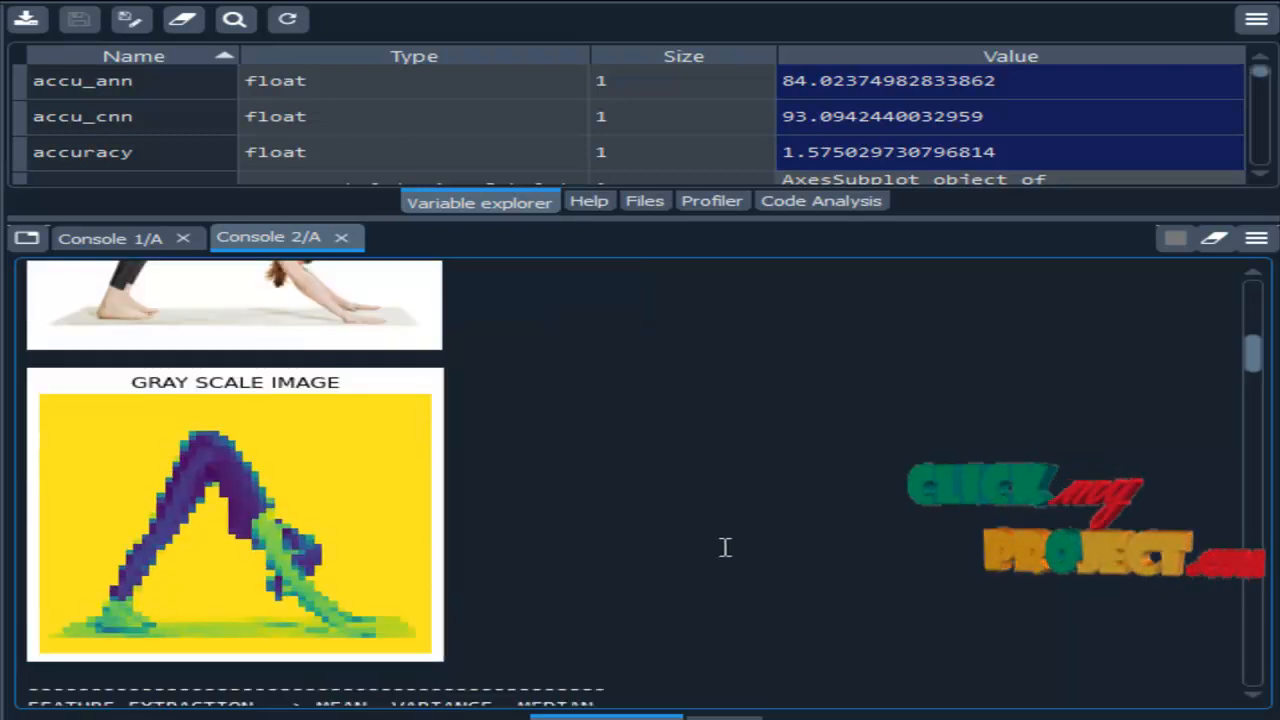
{"action": "scroll", "scroll_direction": "down", "scroll_amount": 3}
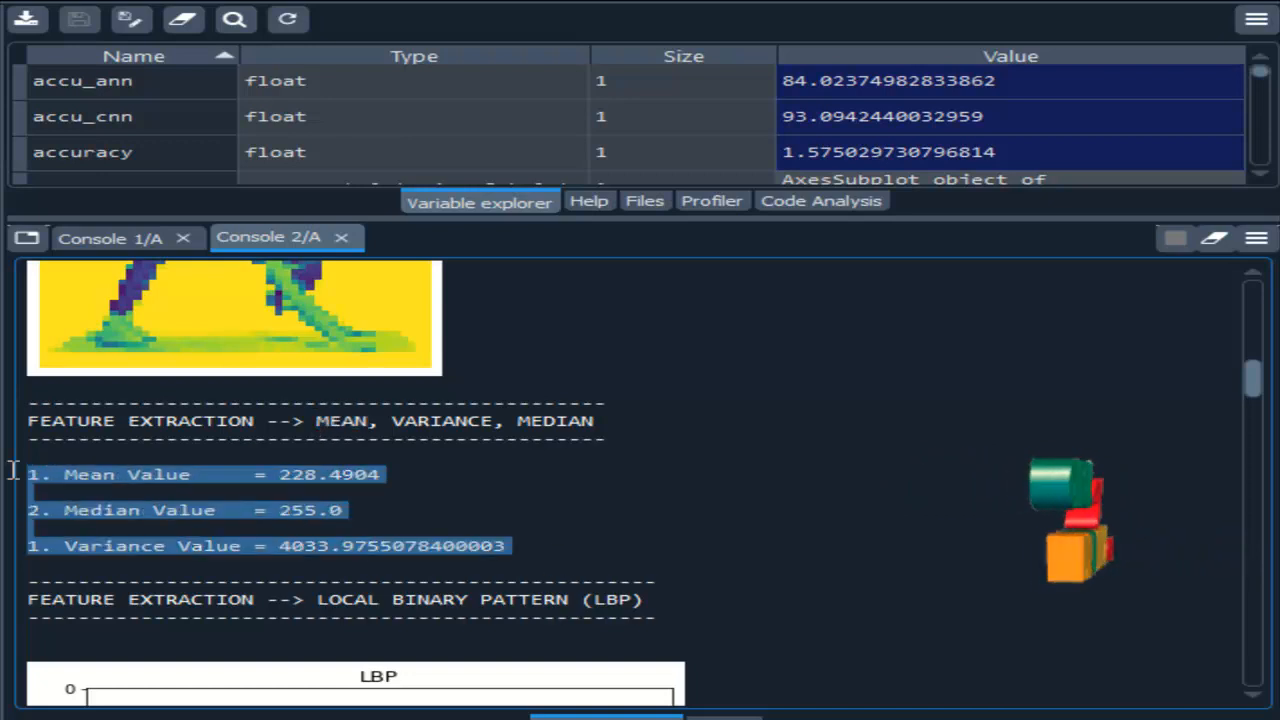
{"action": "scroll", "scroll_direction": "down", "scroll_amount": 3}
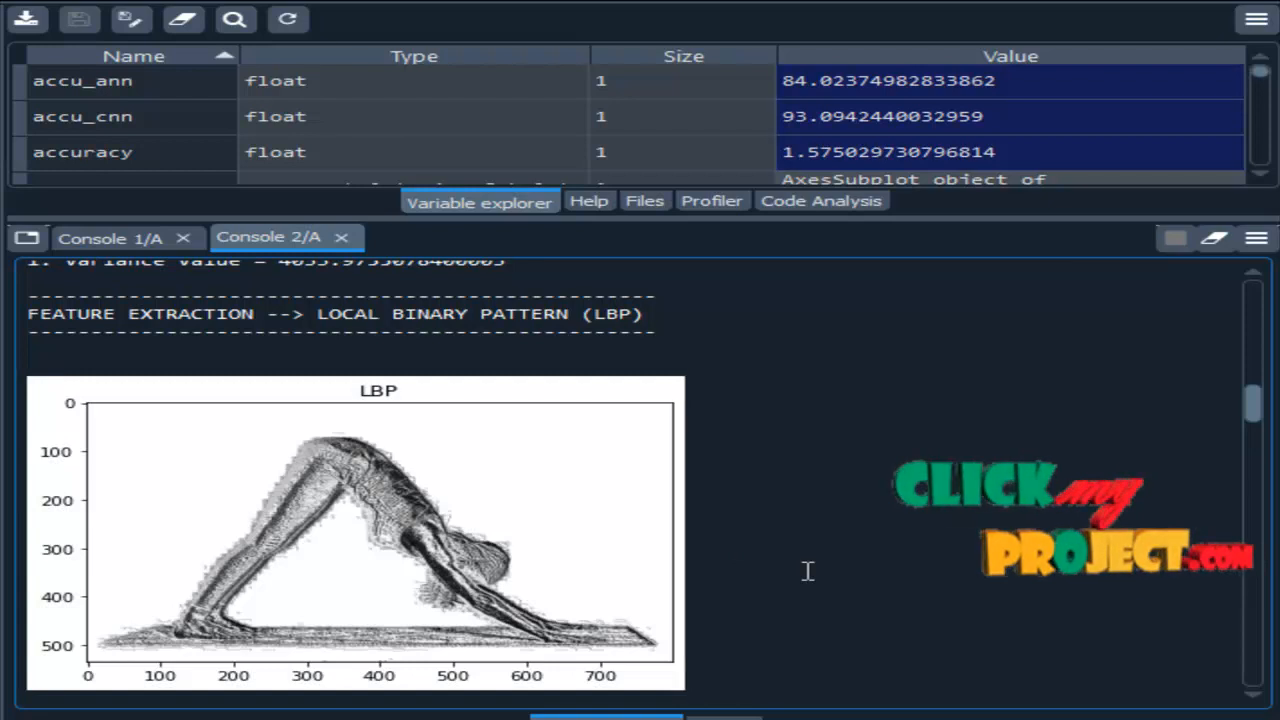
{"action": "scroll", "scroll_direction": "down", "scroll_amount": 3}
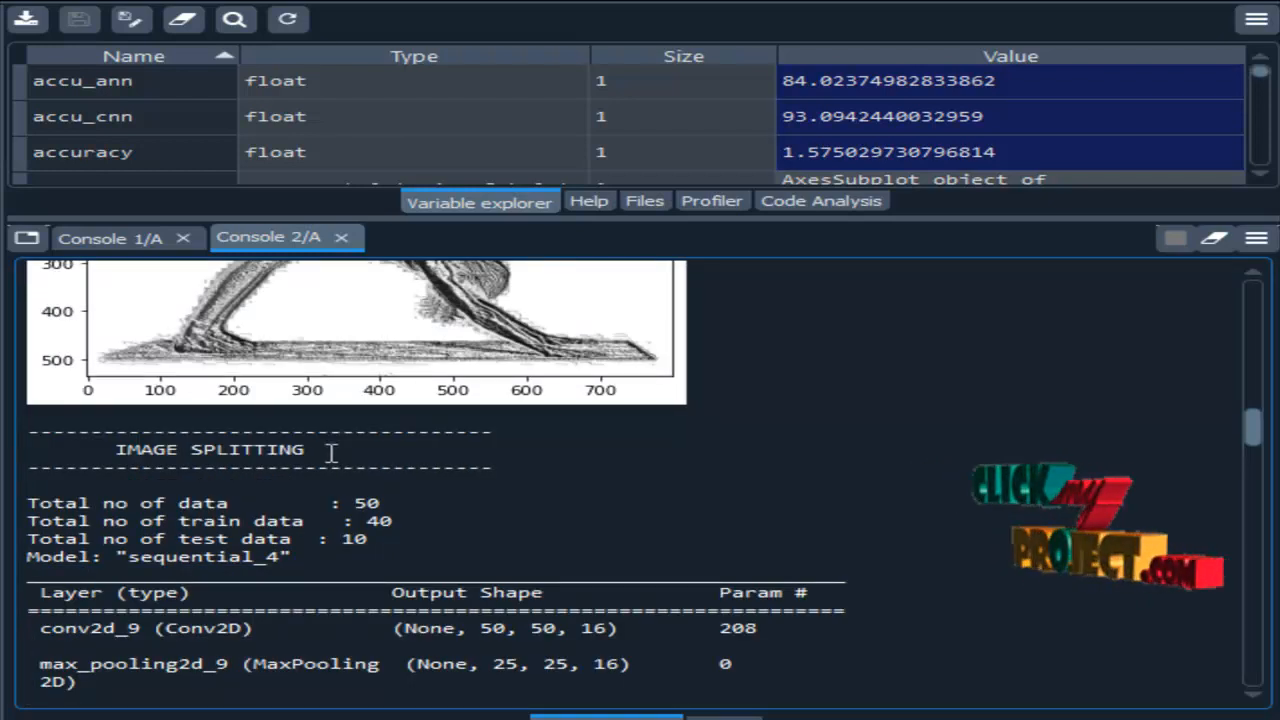
{"action": "scroll", "scroll_direction": "down", "scroll_amount": 3}
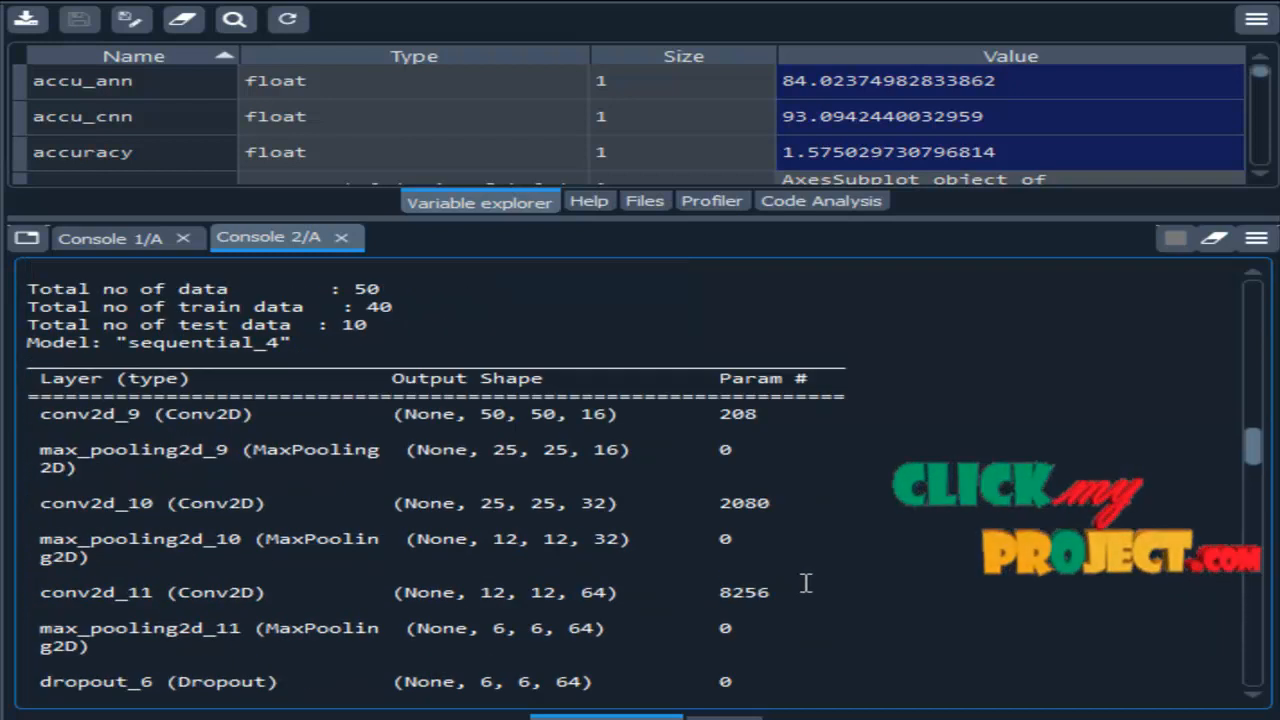
{"action": "scroll", "scroll_direction": "down", "scroll_amount": 3}
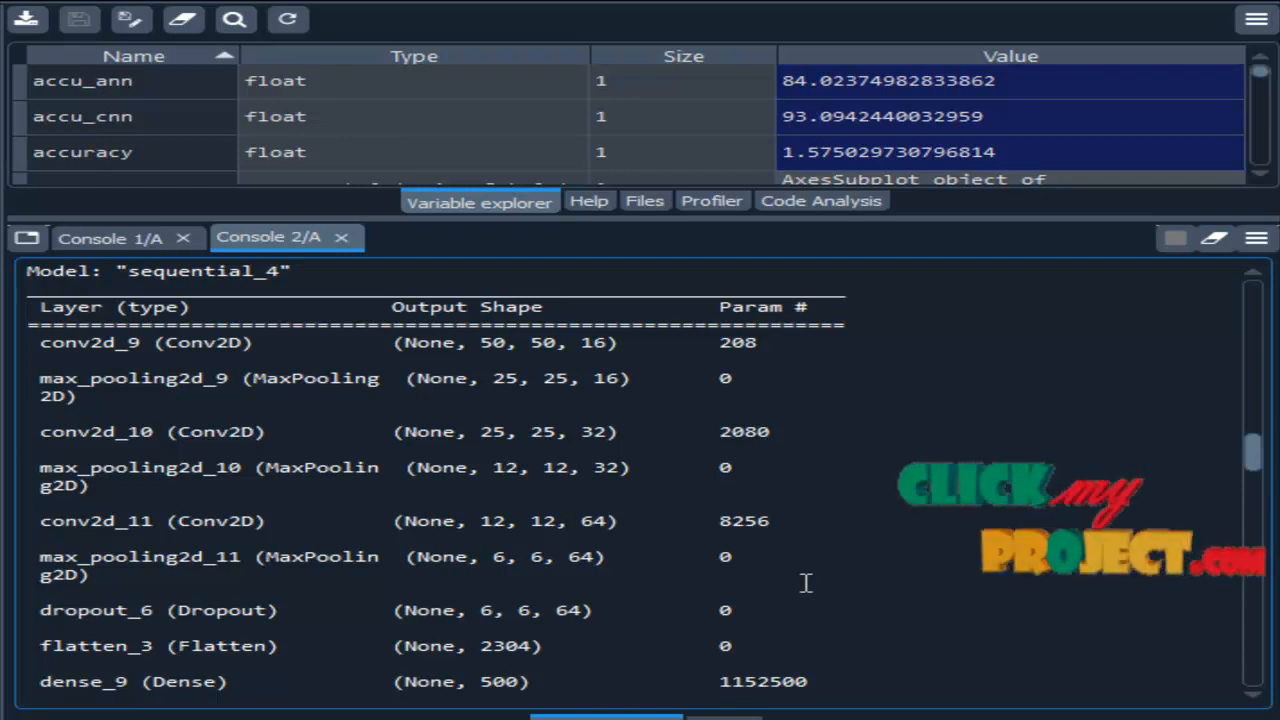
{"action": "scroll", "scroll_direction": "down", "scroll_amount": 3}
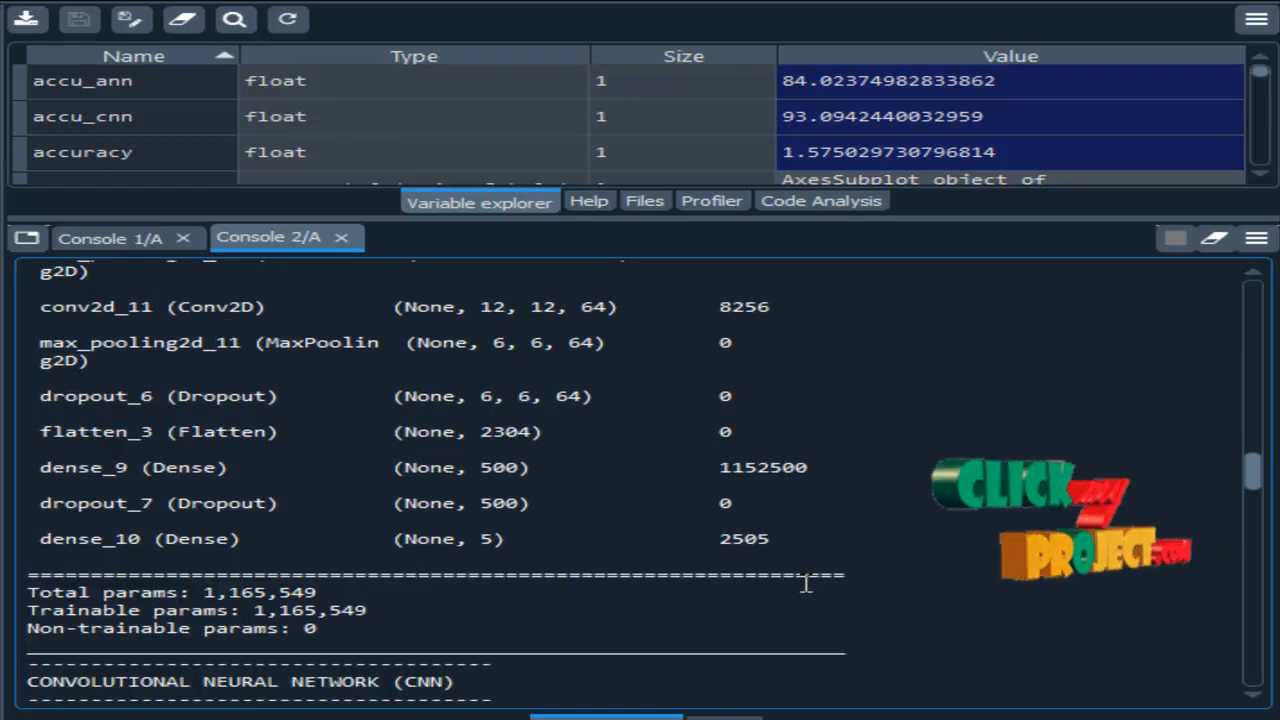
{"action": "scroll", "scroll_direction": "down", "scroll_amount": 3}
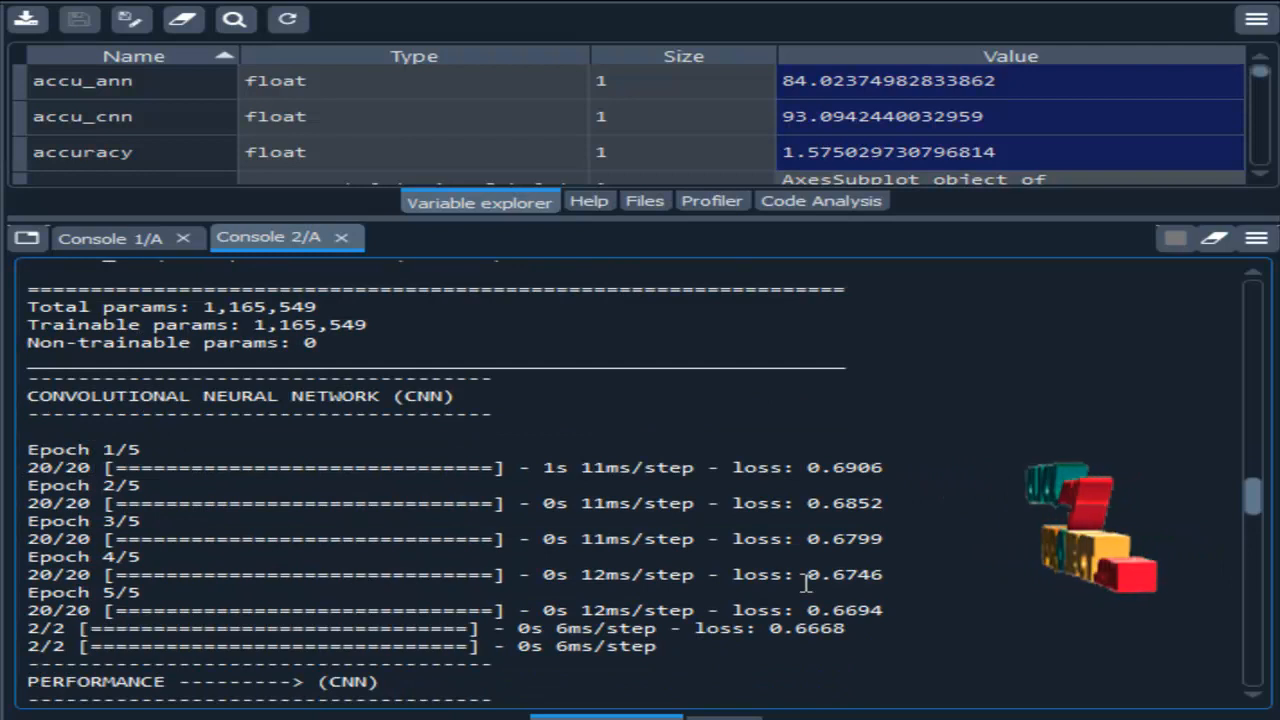
{"action": "scroll", "scroll_direction": "down", "scroll_amount": 3}
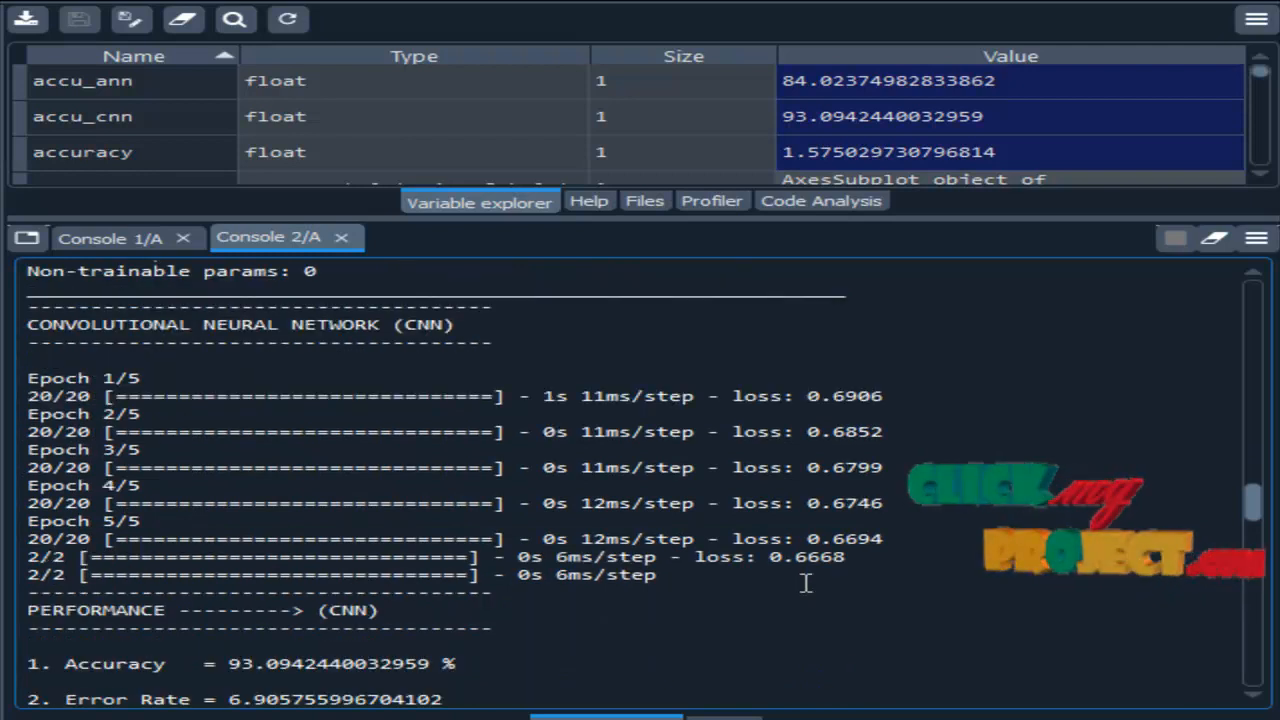
{"action": "scroll", "scroll_direction": "down", "scroll_amount": 3}
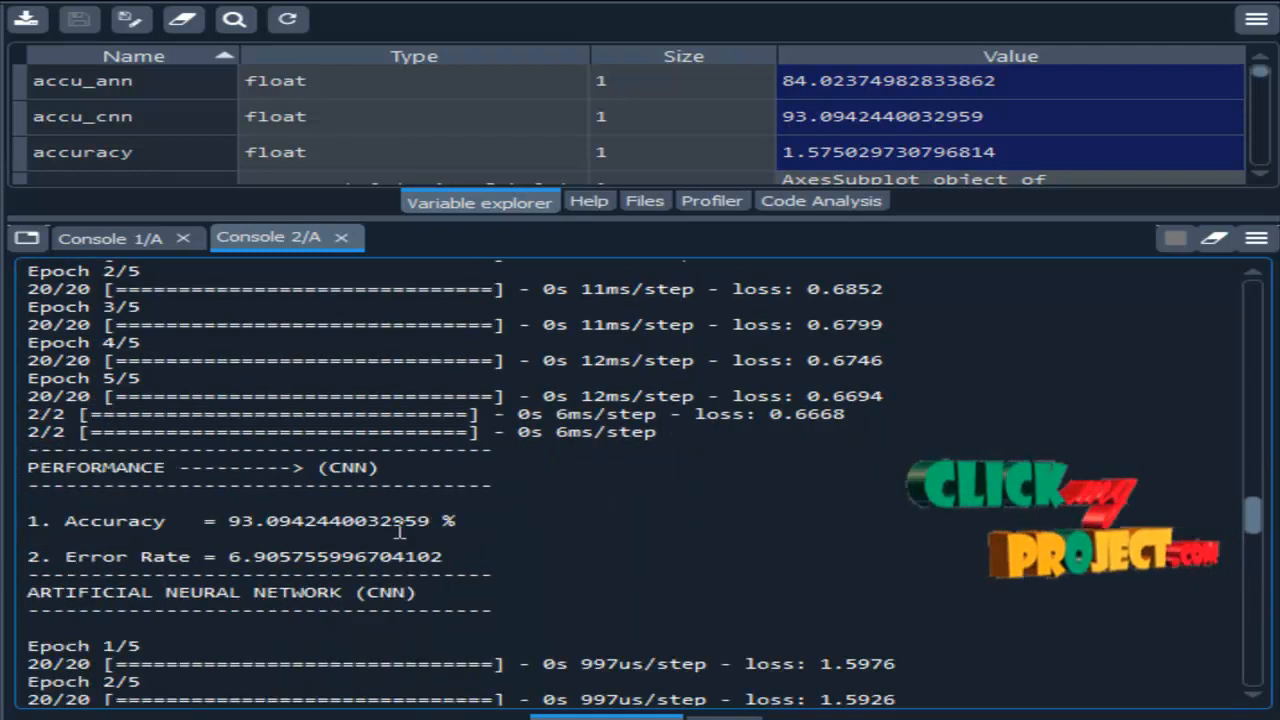
{"action": "triple_click", "coordinate": [240, 520]}
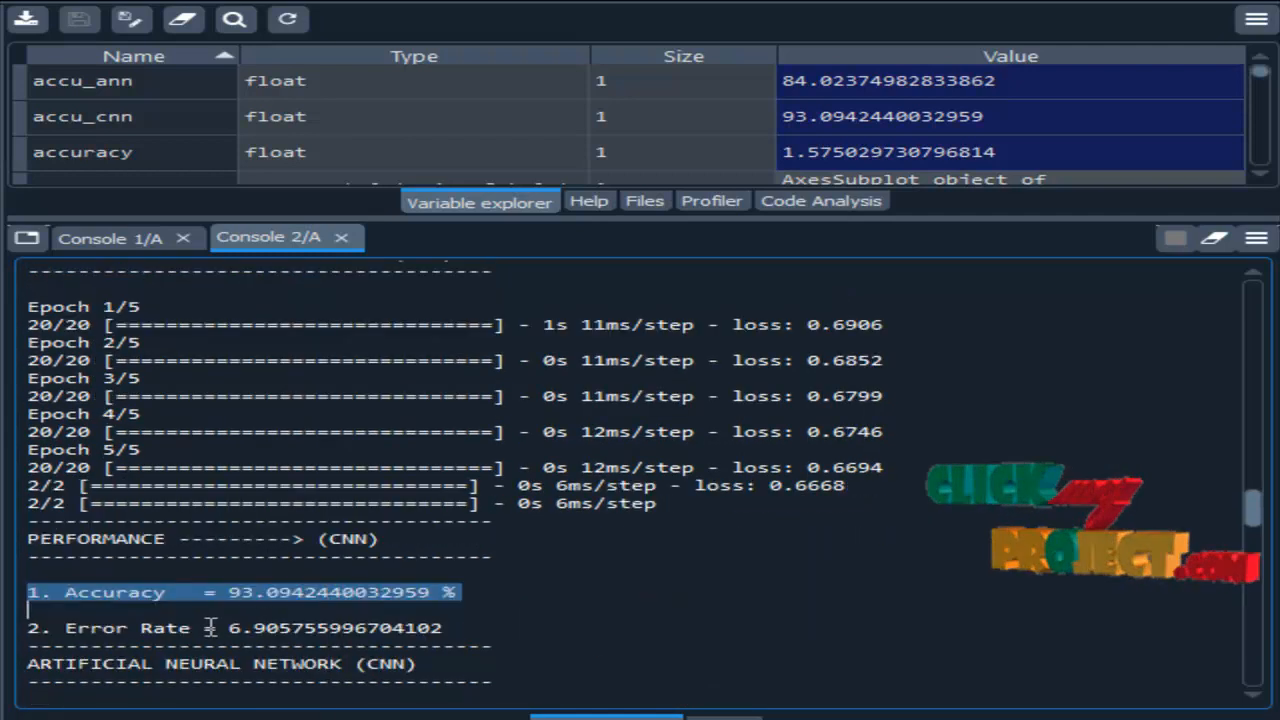
{"action": "scroll", "scroll_direction": "down", "scroll_amount": 3}
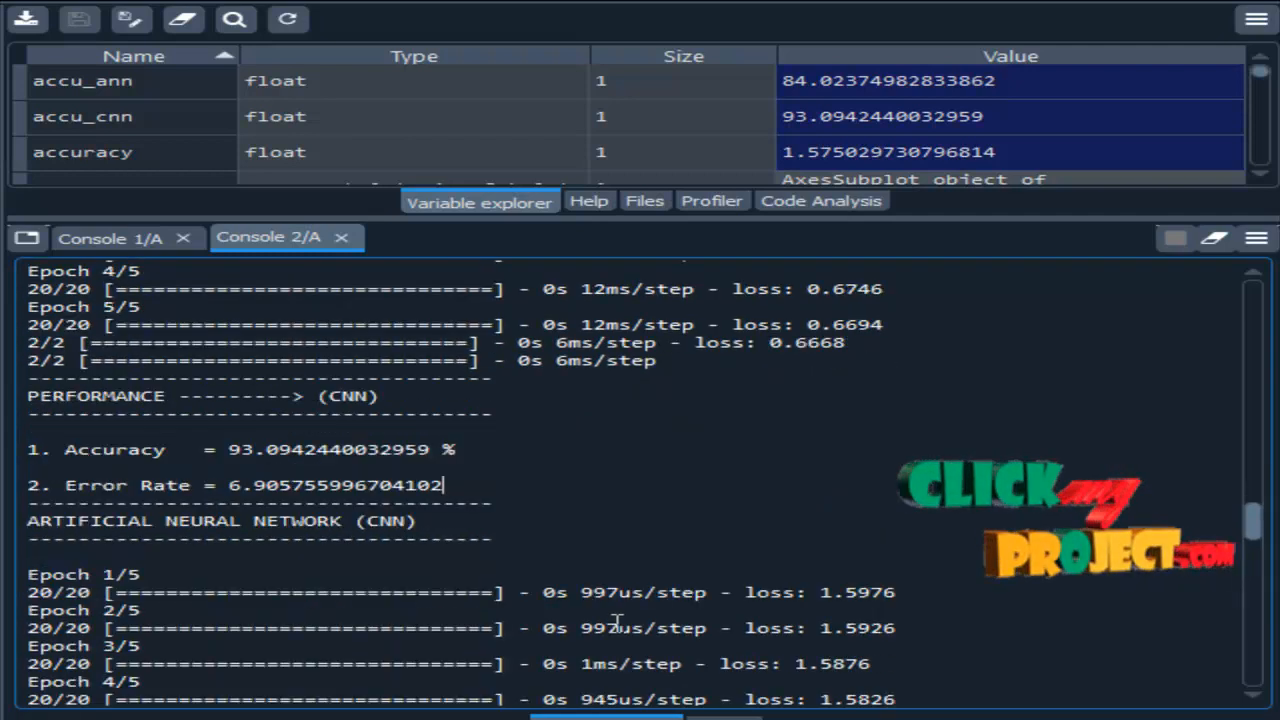
{"action": "scroll", "scroll_direction": "down", "scroll_amount": 3}
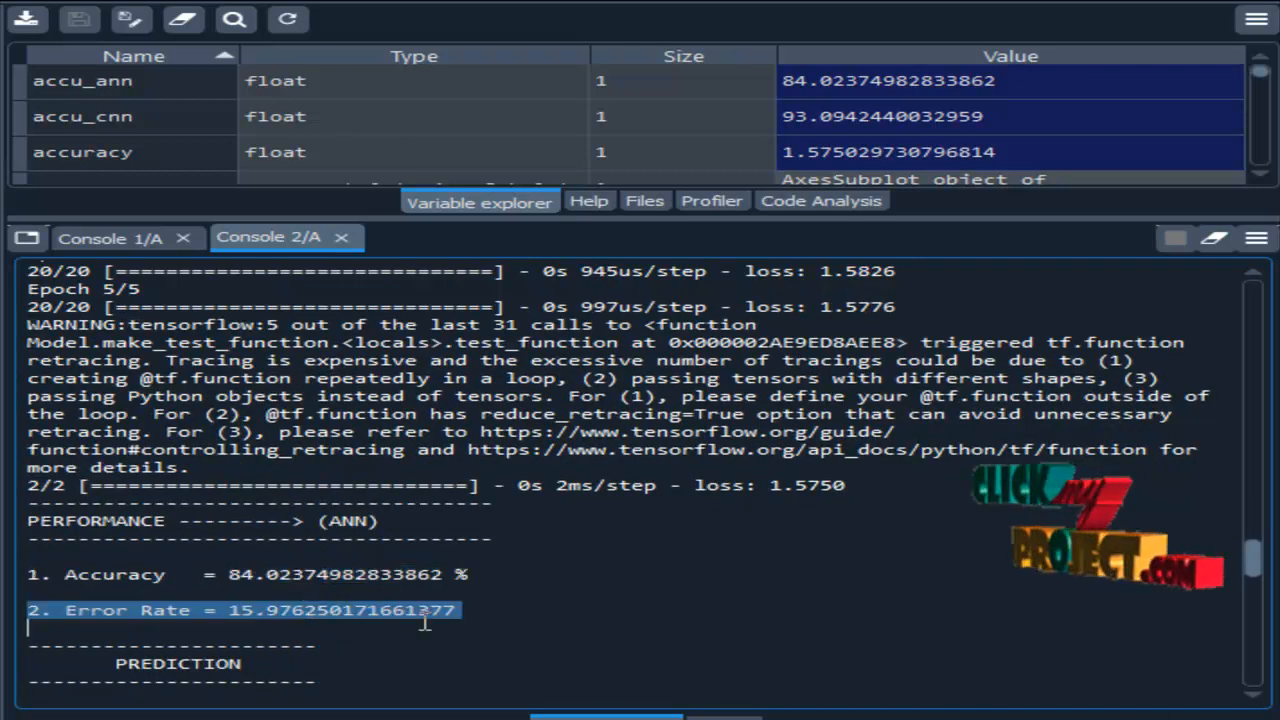
{"action": "scroll", "scroll_direction": "down", "scroll_amount": 3}
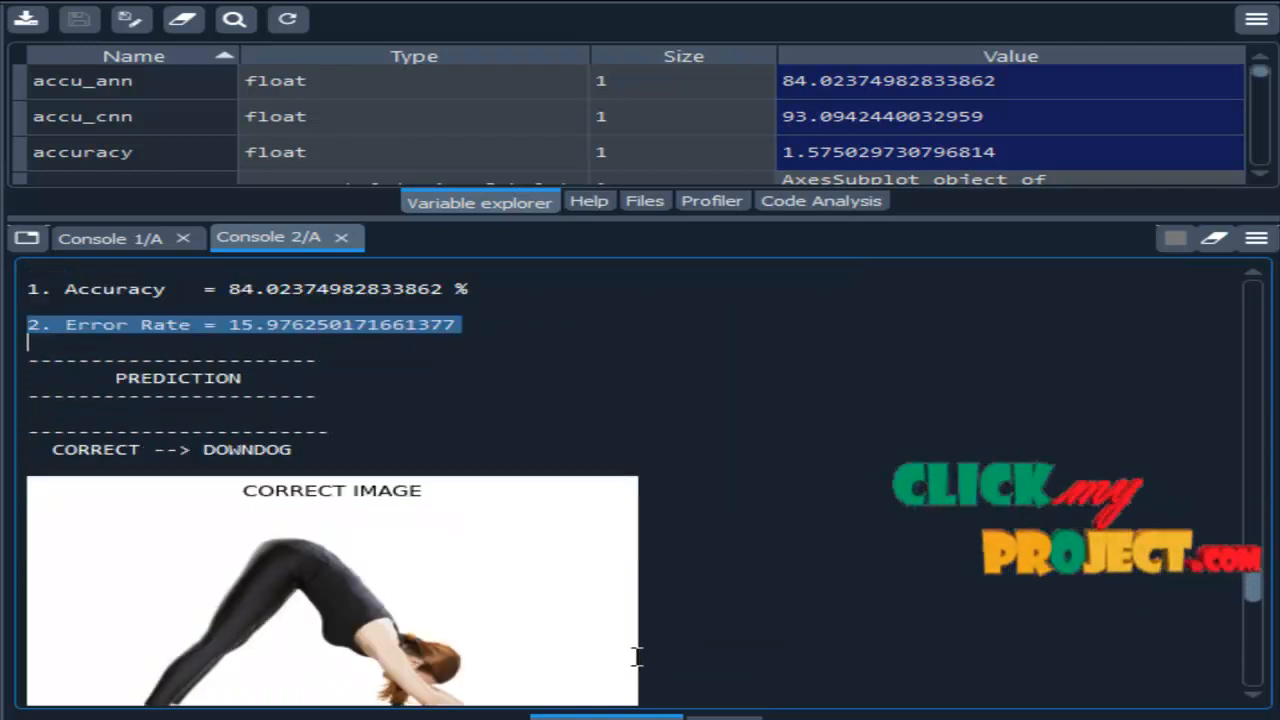